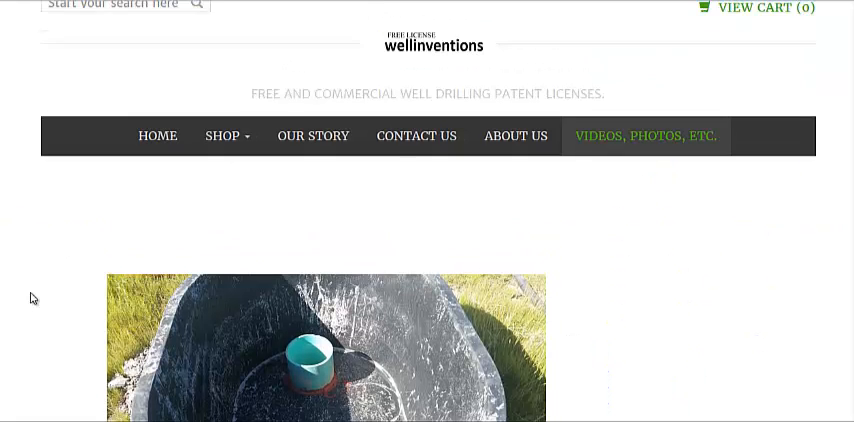
pyautogui.scroll(3)
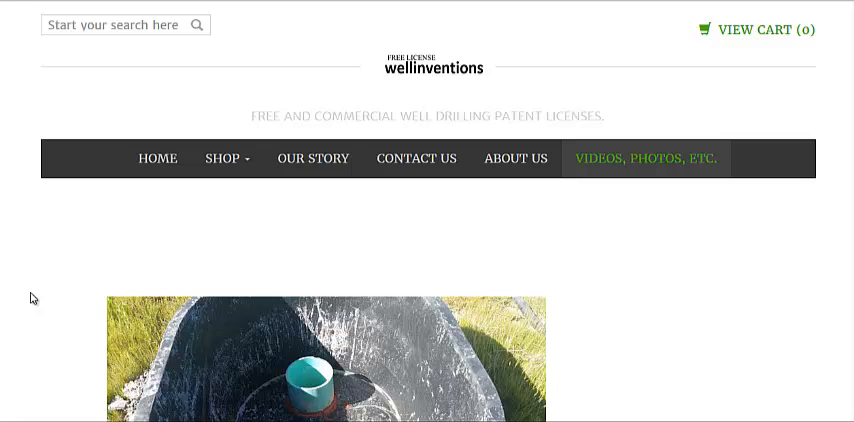
pyautogui.scroll(-3)
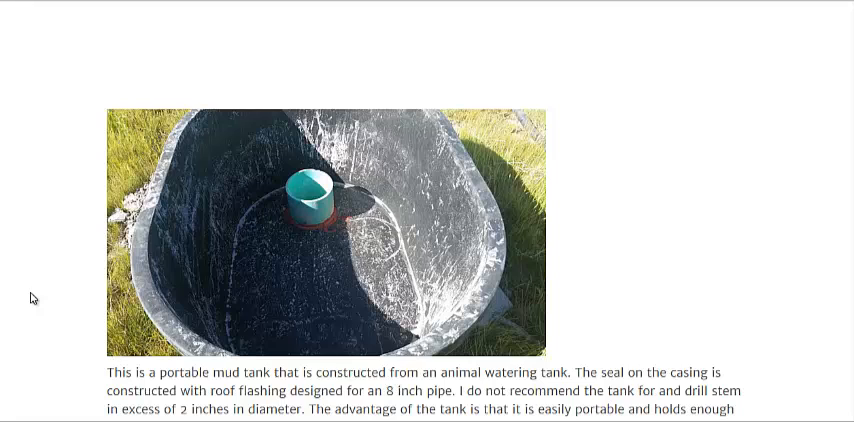